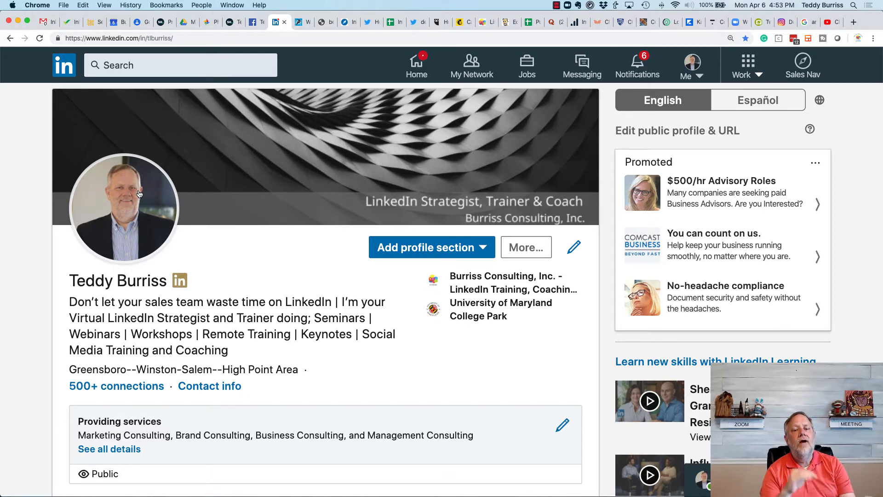
{"action": "mouse_move", "coordinate": [766, 148]}
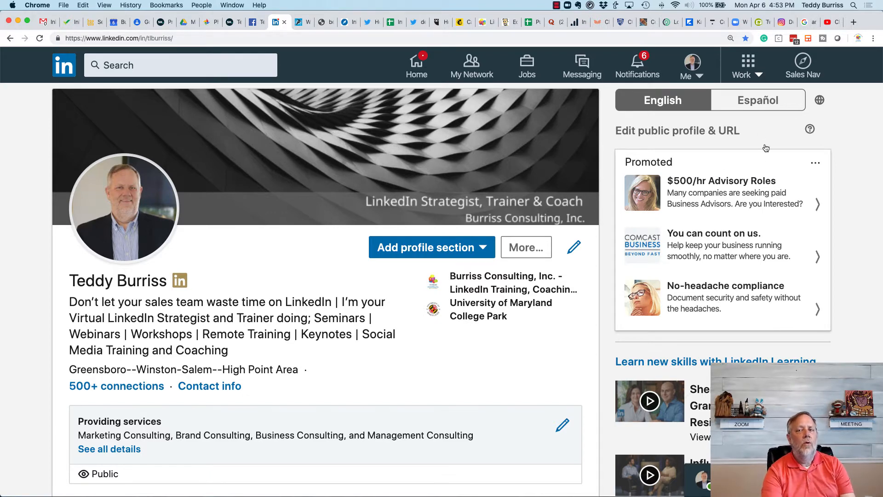
Step: Start a new company page from the Work menu's Create a Company Page link
{"action": "left_click", "coordinate": [741, 65]}
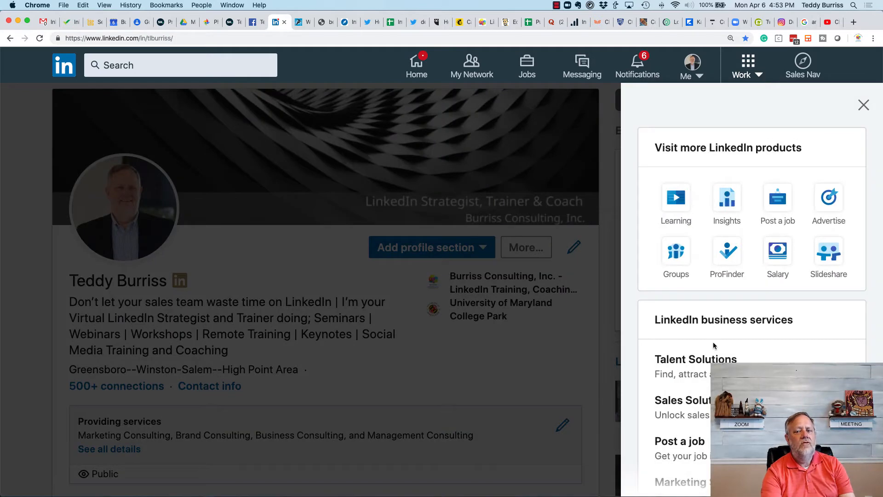
{"action": "scroll", "scroll_direction": "down", "scroll_amount": 3}
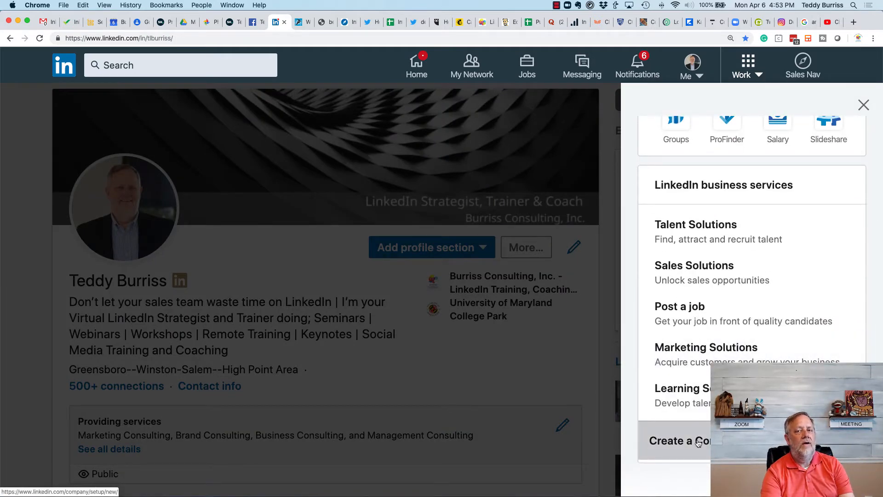
{"action": "left_click", "coordinate": [680, 441]}
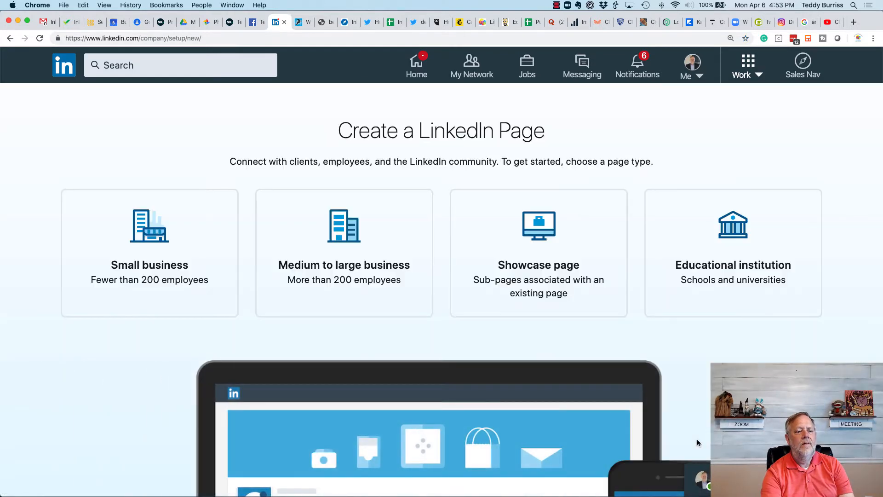
{"action": "mouse_move", "coordinate": [201, 190]}
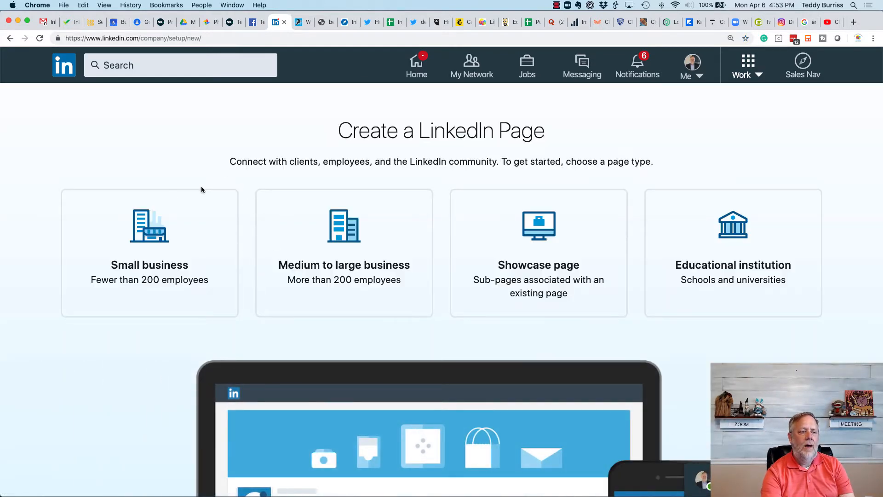
{"action": "mouse_move", "coordinate": [447, 203]}
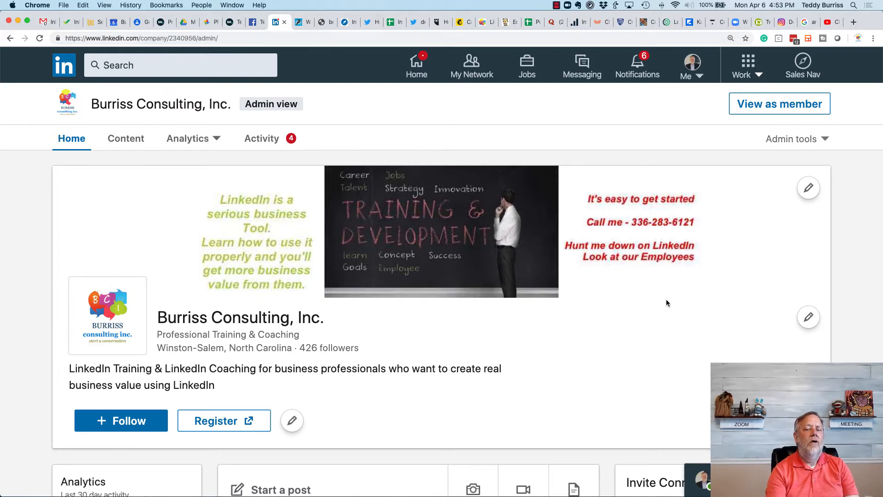
{"action": "mouse_move", "coordinate": [821, 196]}
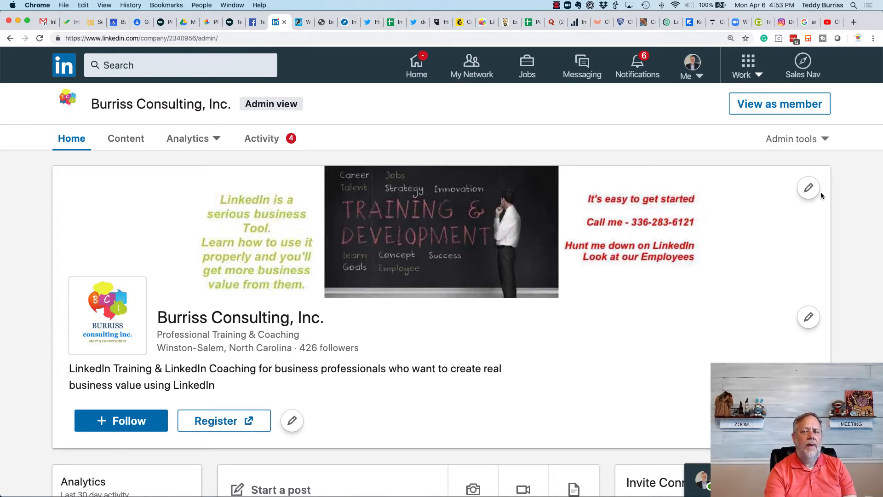
Step: Reveal the cover image pencil options on the Burriss Consulting admin page, then scroll down
{"action": "left_click", "coordinate": [808, 187]}
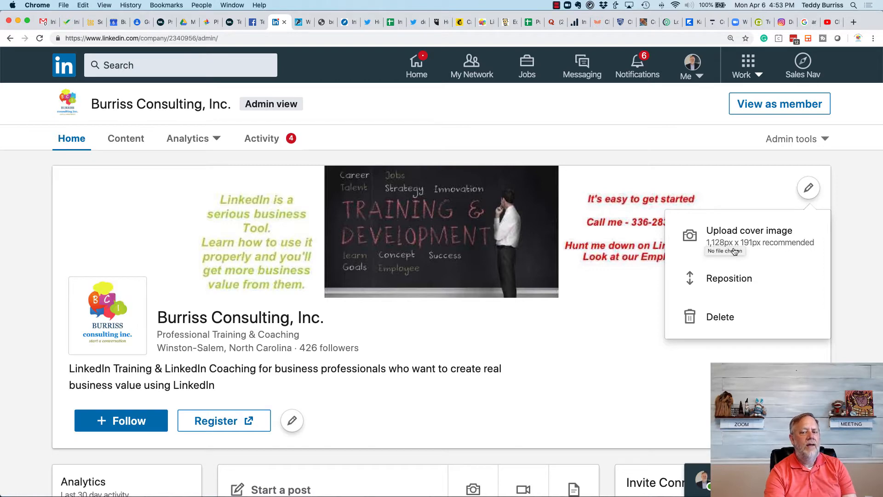
{"action": "mouse_move", "coordinate": [763, 247]}
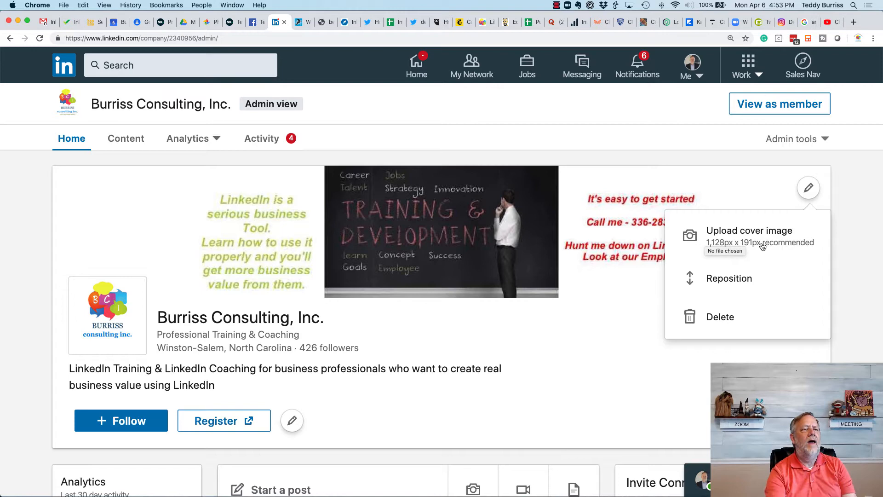
{"action": "mouse_move", "coordinate": [675, 158]}
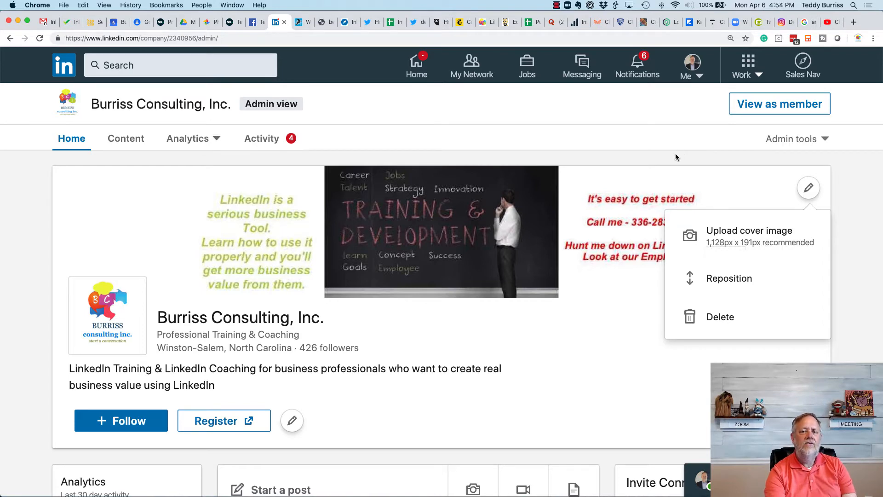
{"action": "scroll", "scroll_direction": "down", "scroll_amount": 3}
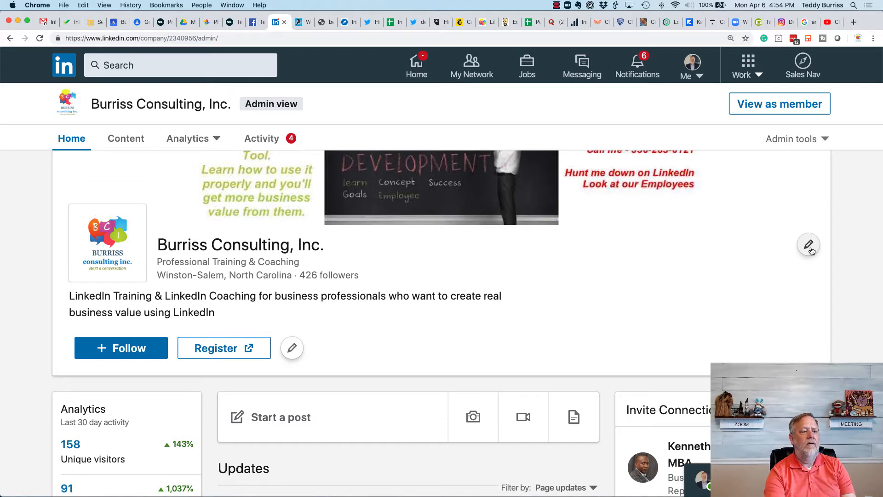
Step: Open the page's Edit dialog at Buttons, showing the Register button to burrissconsulting.com
{"action": "left_click", "coordinate": [809, 246]}
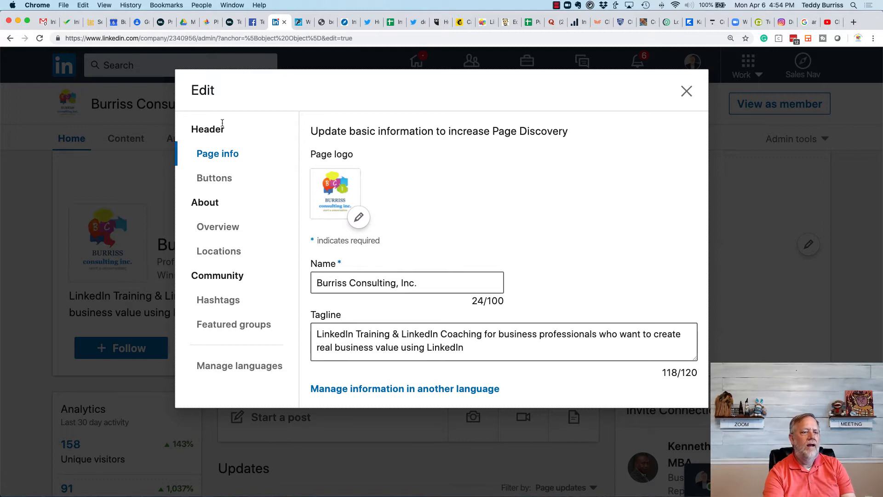
{"action": "left_click", "coordinate": [214, 178]}
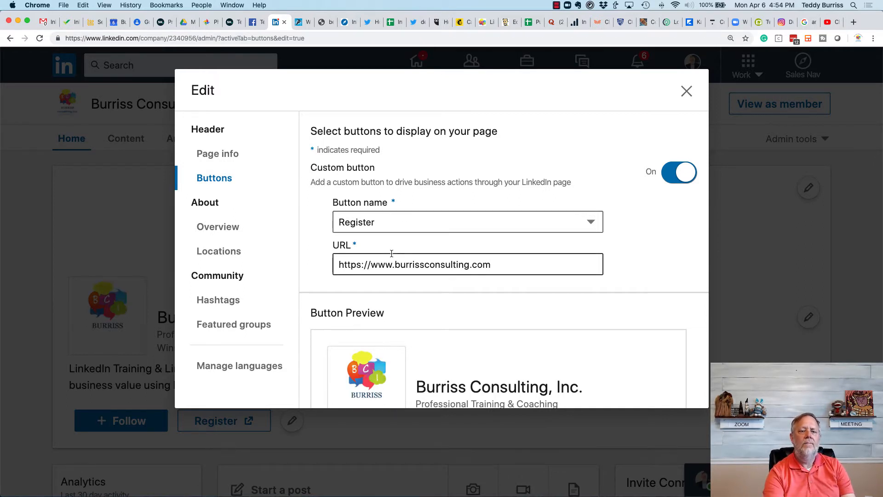
Step: Rename the custom button from Register to Learn more and save it
{"action": "left_click", "coordinate": [499, 264]}
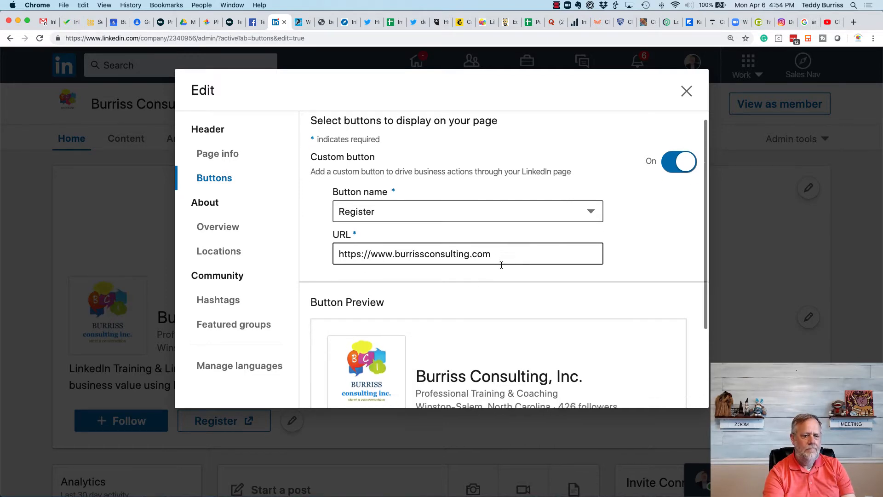
{"action": "scroll", "scroll_direction": "down", "scroll_amount": 3}
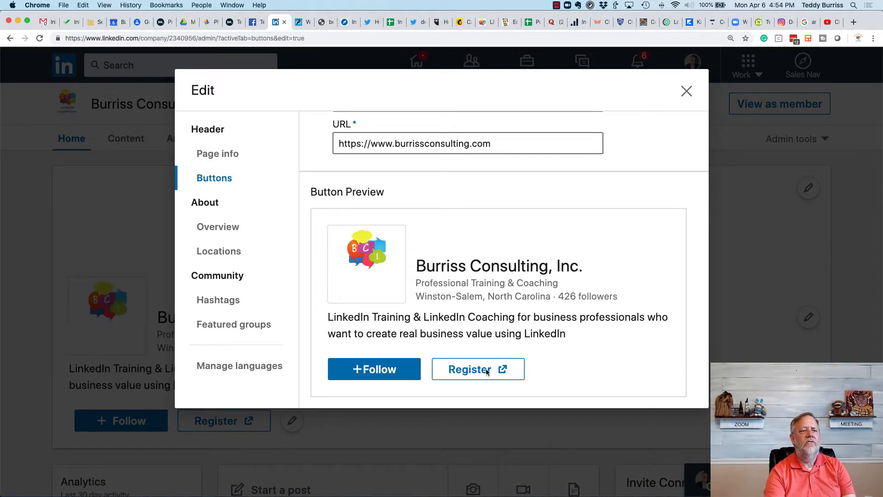
{"action": "scroll", "scroll_direction": "up", "scroll_amount": 3}
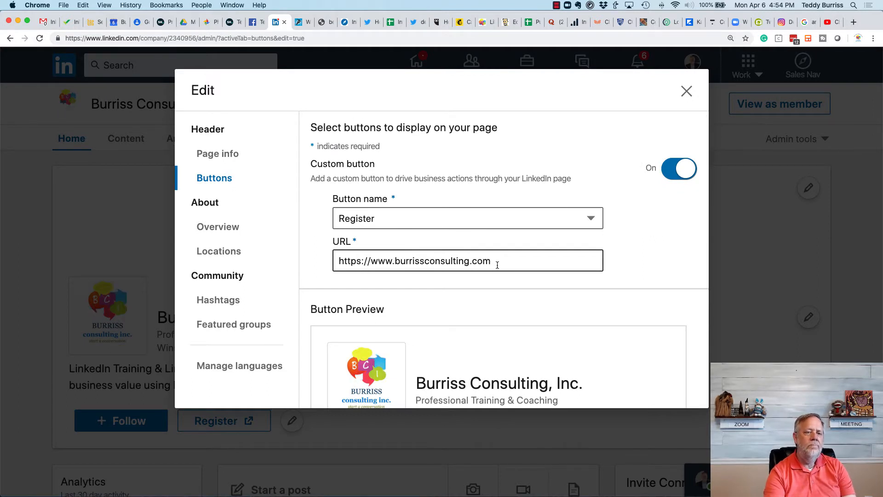
{"action": "left_click", "coordinate": [467, 218]}
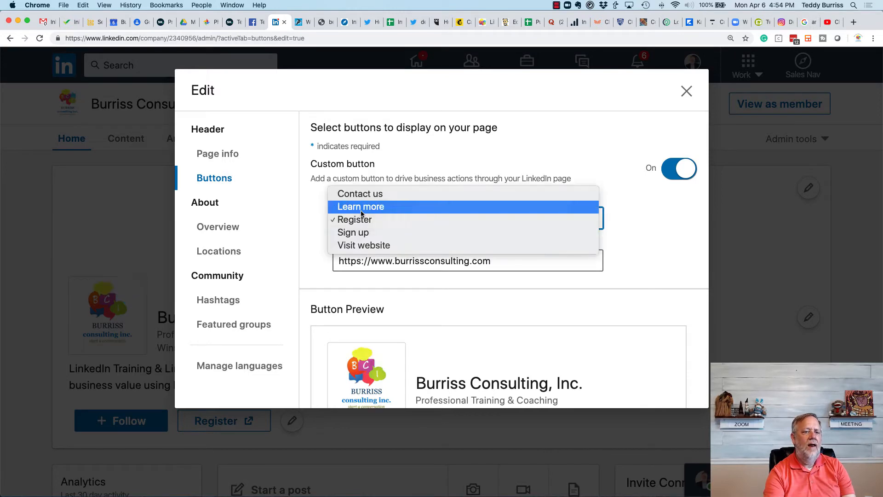
{"action": "left_click", "coordinate": [361, 206]}
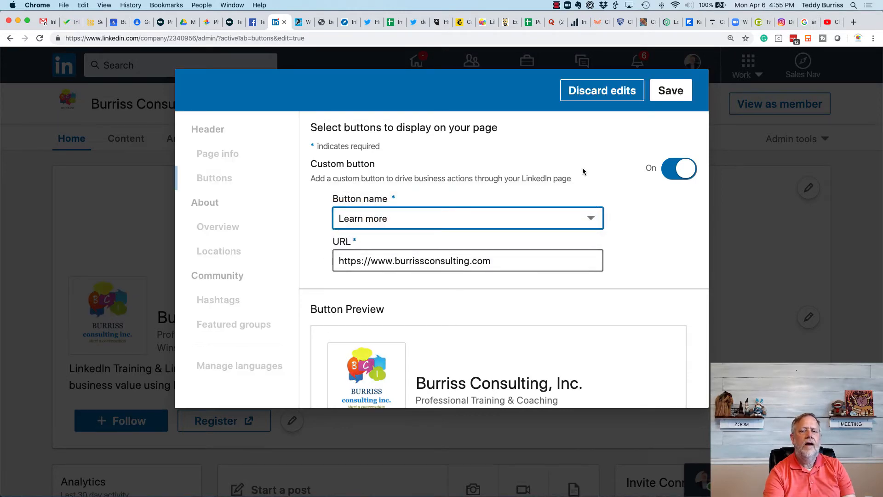
{"action": "left_click", "coordinate": [671, 90]}
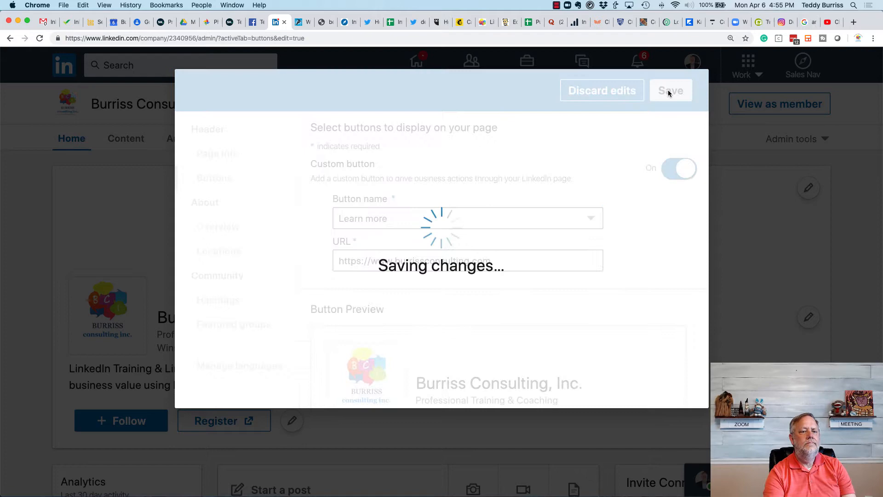
{"action": "left_click", "coordinate": [670, 90]}
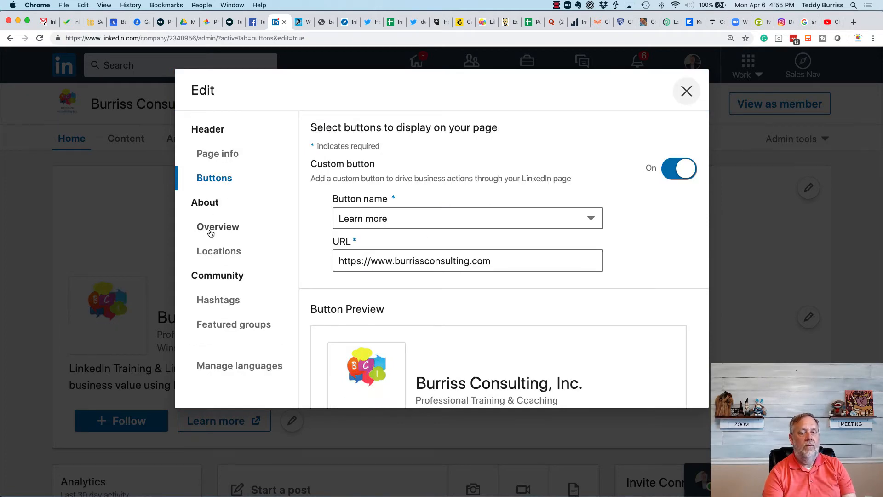
Step: Browse the Overview section: description, website, industry, company size, phone and founding year
{"action": "left_click", "coordinate": [219, 227]}
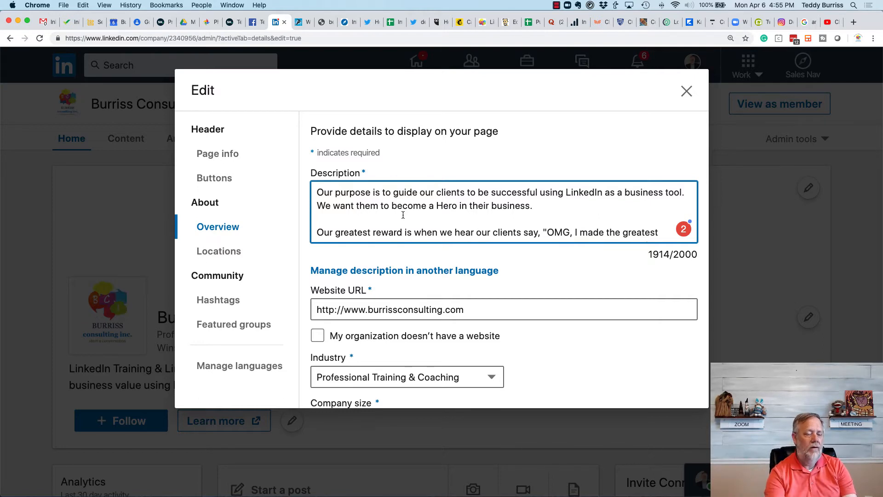
{"action": "scroll", "scroll_direction": "down", "scroll_amount": 3}
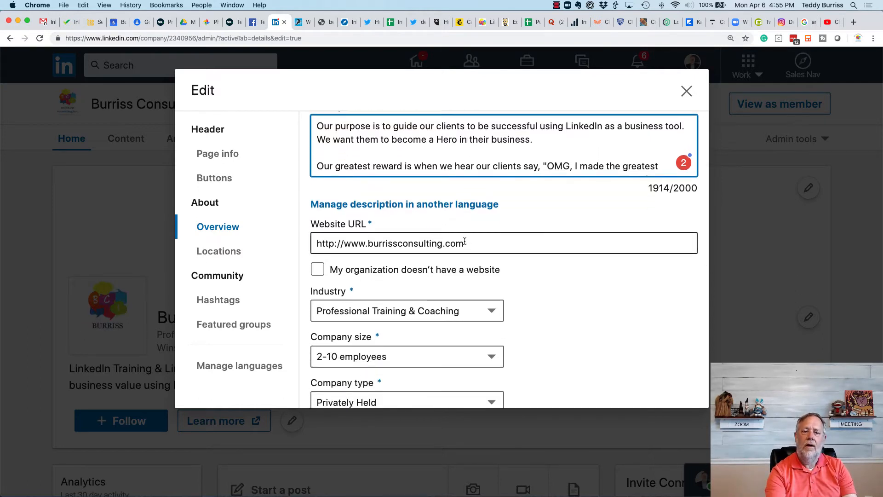
{"action": "scroll", "scroll_direction": "down", "scroll_amount": 3}
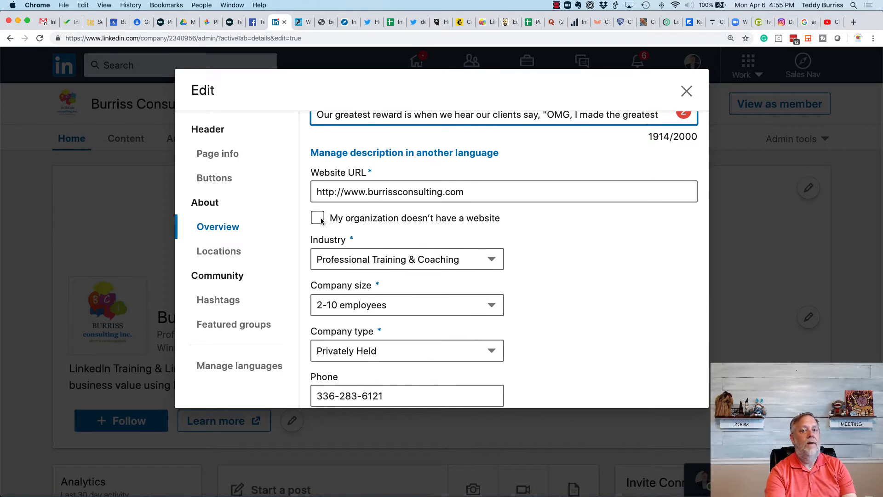
{"action": "scroll", "scroll_direction": "down", "scroll_amount": 3}
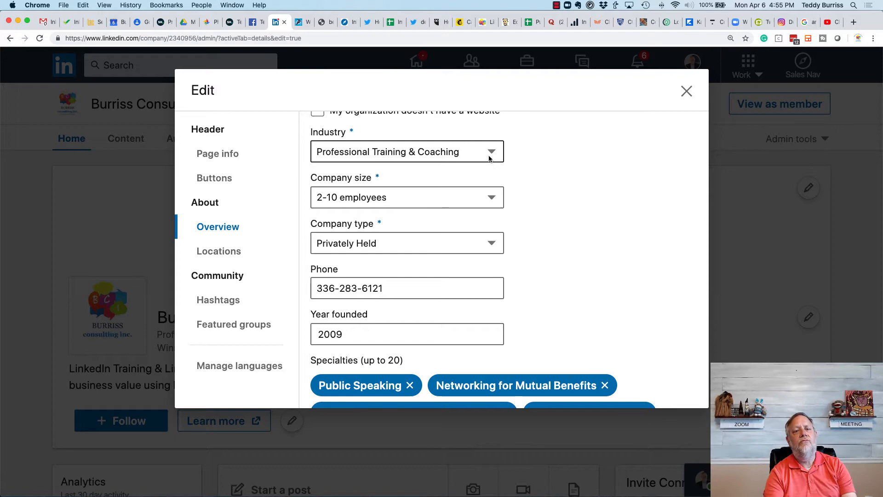
Step: Keep Professional Training & Coaching as the industry and scroll down to Specialties
{"action": "left_click", "coordinate": [494, 152]}
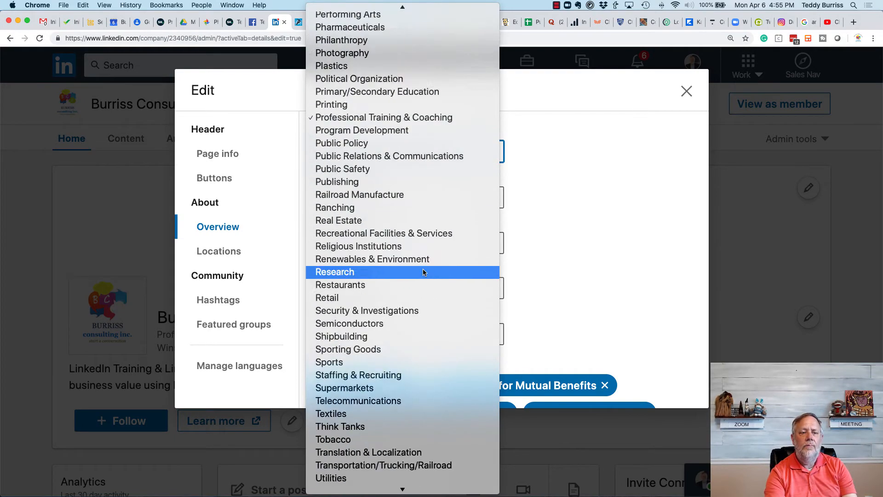
{"action": "left_click", "coordinate": [384, 117]}
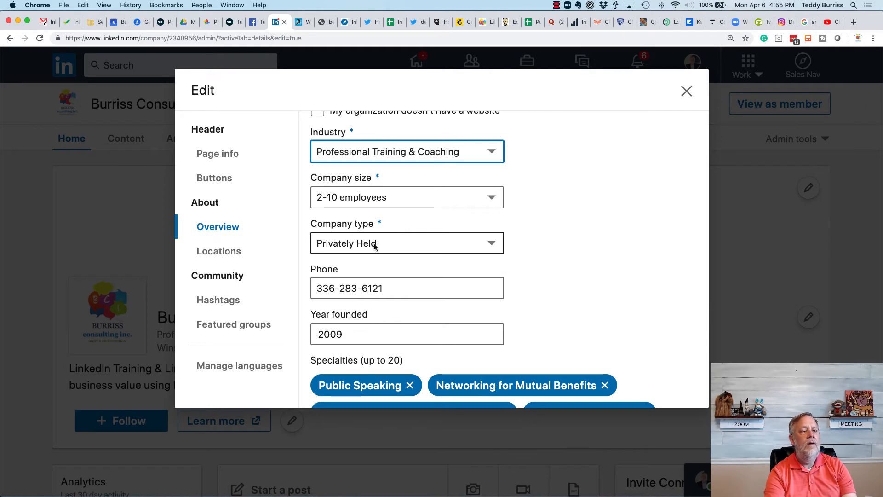
{"action": "scroll", "scroll_direction": "down", "scroll_amount": 3}
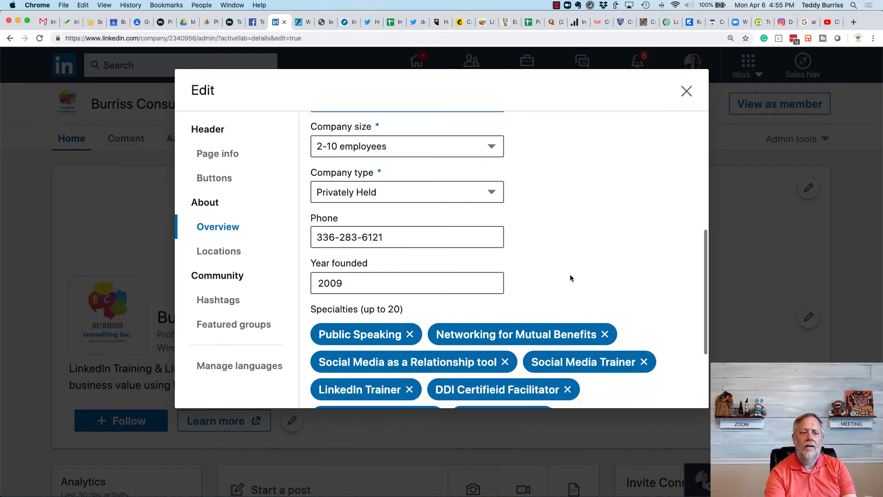
{"action": "scroll", "scroll_direction": "down", "scroll_amount": 3}
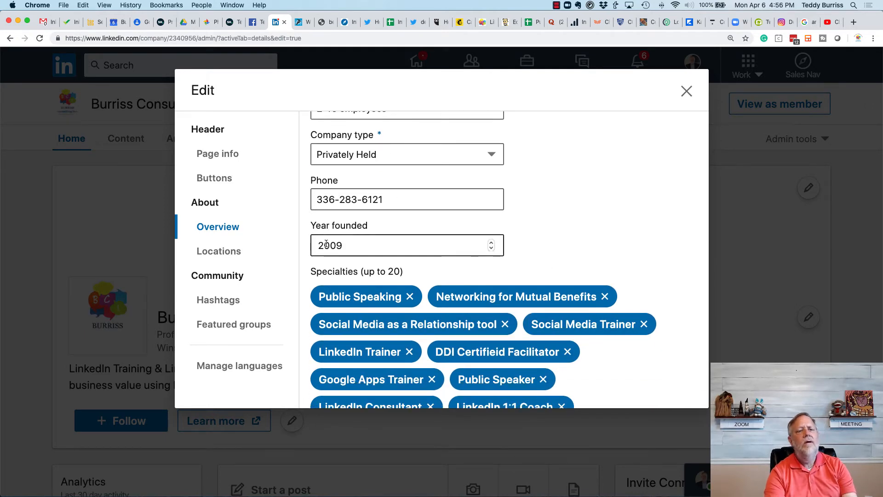
{"action": "scroll", "scroll_direction": "down", "scroll_amount": 3}
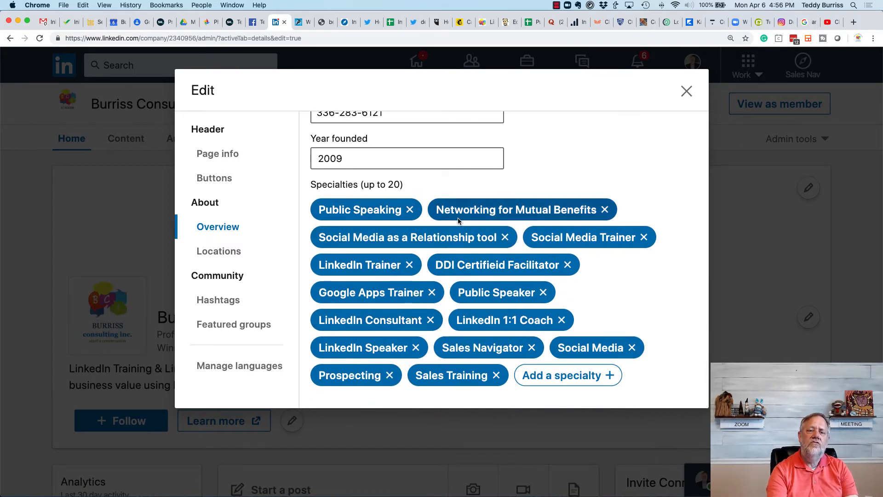
{"action": "mouse_move", "coordinate": [487, 207]}
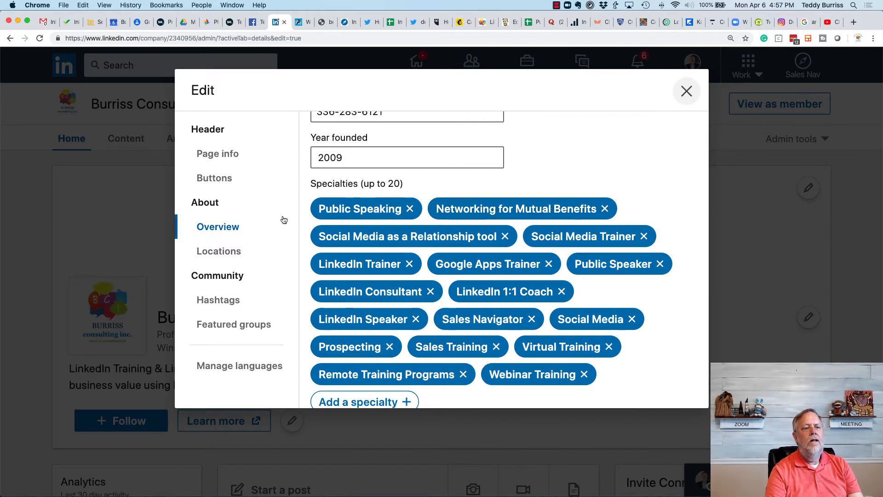
Step: View the two office Locations, then the #salesleadership, #linkedin and #socialmedia hashtags
{"action": "left_click", "coordinate": [219, 251]}
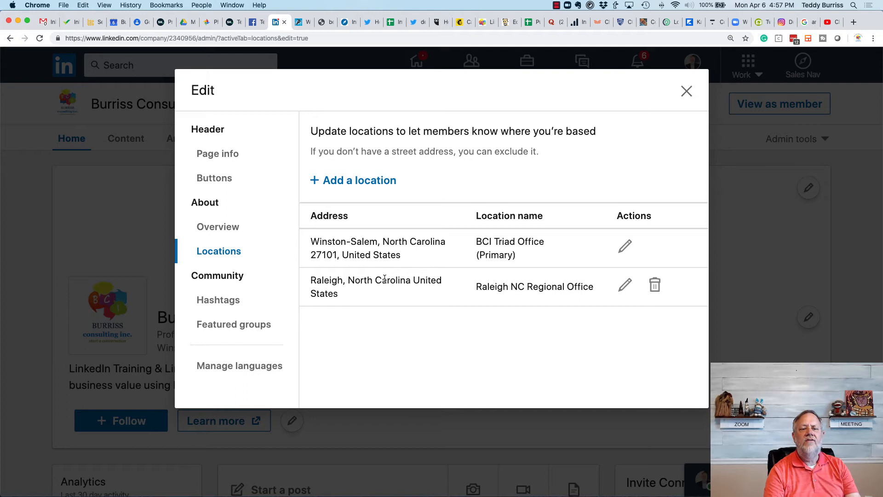
{"action": "mouse_move", "coordinate": [539, 304]}
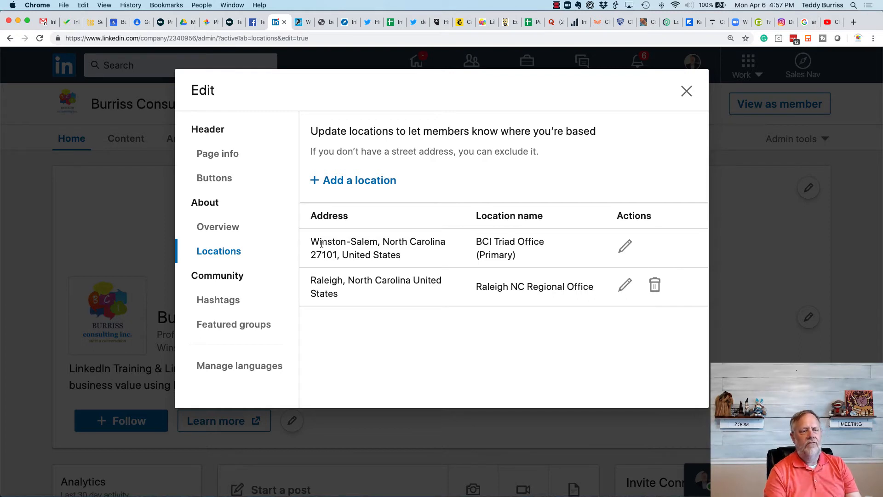
{"action": "left_click", "coordinate": [218, 299]}
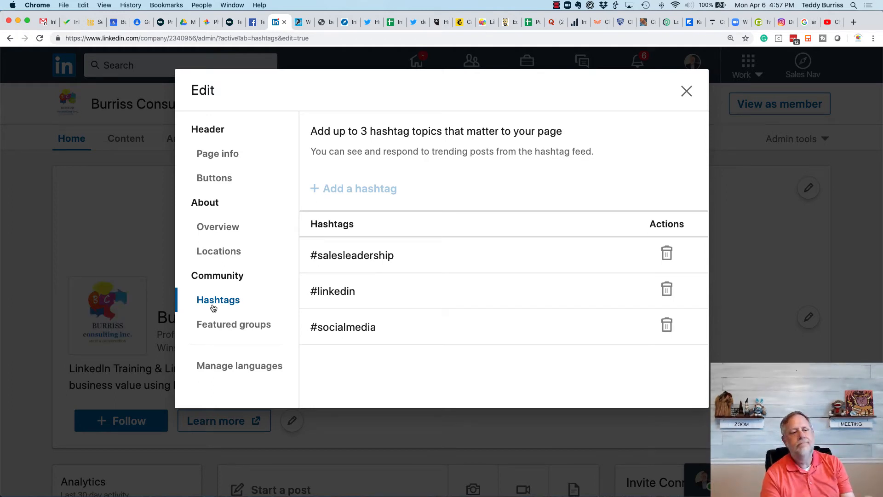
Step: View the featured NCWiseman Career Support Group, then the languages list with English default
{"action": "left_click", "coordinate": [233, 324]}
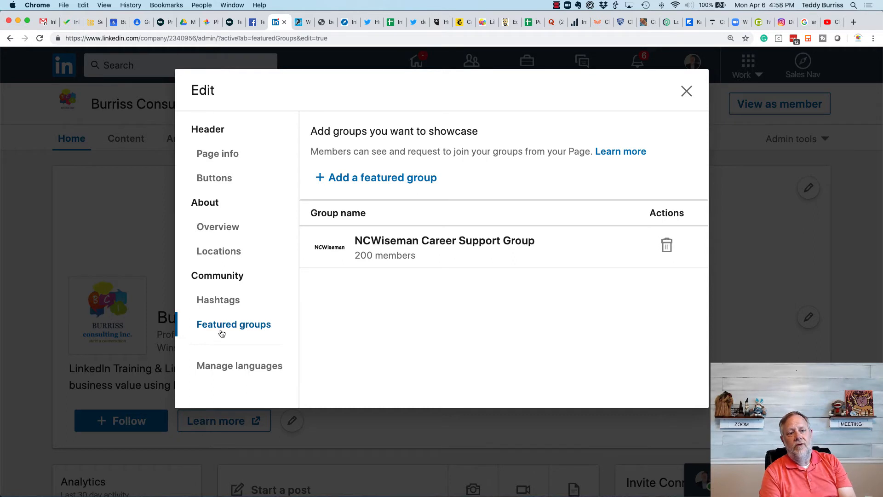
{"action": "left_click", "coordinate": [239, 365]}
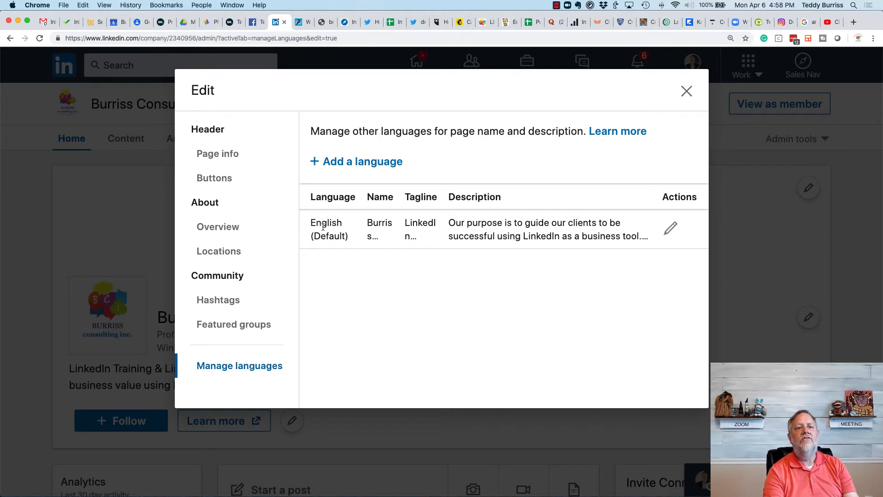
{"action": "mouse_move", "coordinate": [357, 161]}
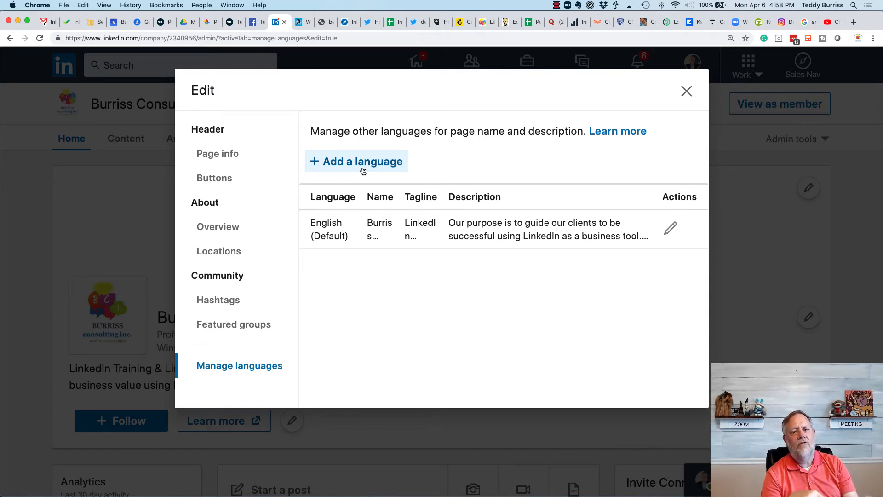
Step: Close the Edit dialog to return to the Burriss Consulting admin view
{"action": "left_click", "coordinate": [686, 91]}
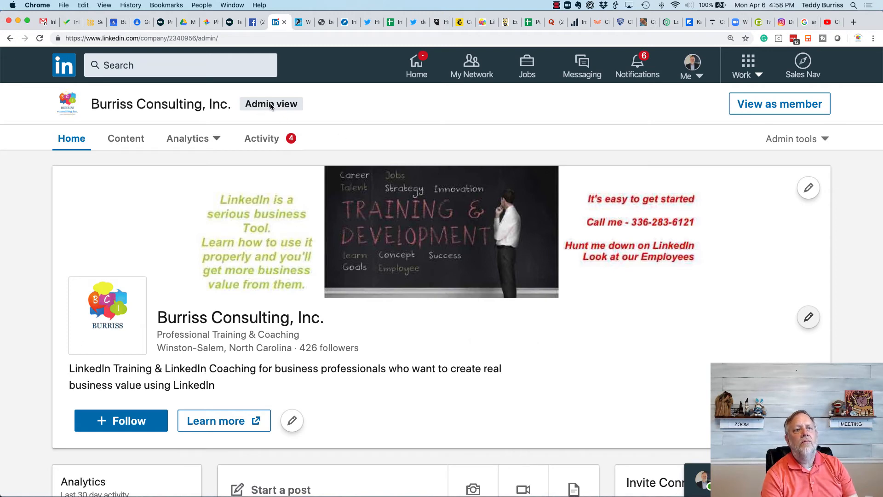
Step: Open Content Suggestions for the page and expand its location filter
{"action": "left_click", "coordinate": [125, 138]}
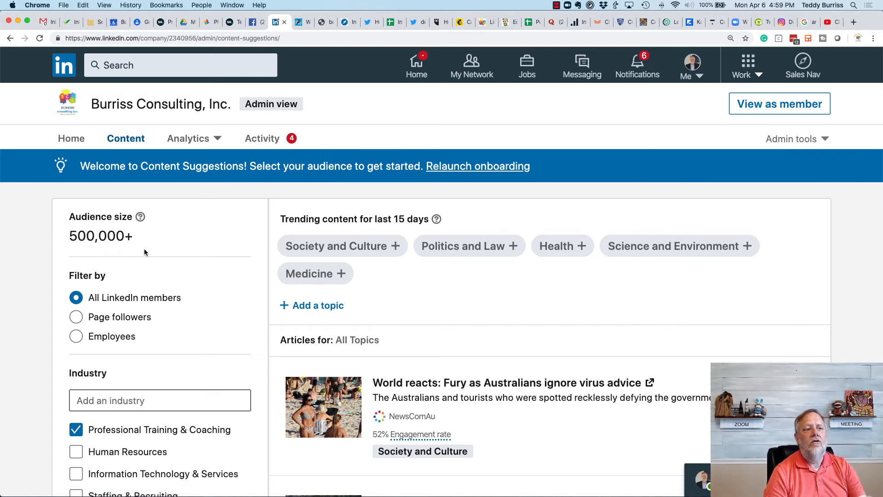
{"action": "scroll", "scroll_direction": "down", "scroll_amount": 3}
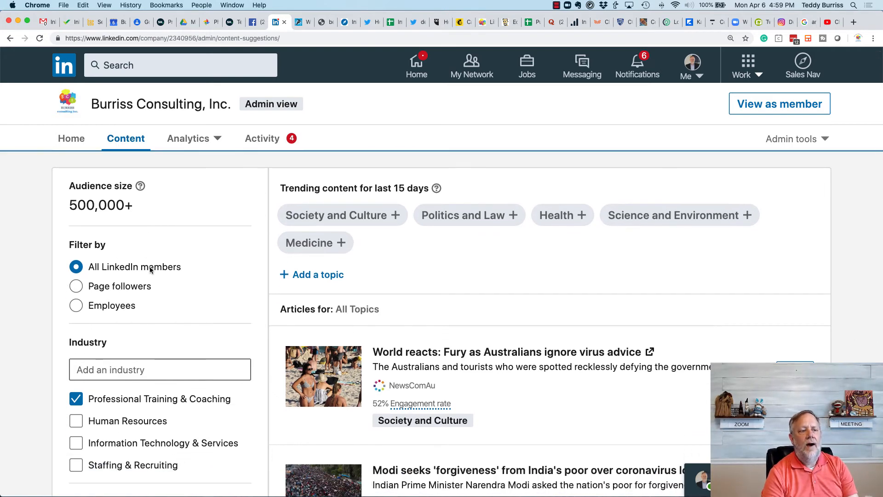
{"action": "scroll", "scroll_direction": "down", "scroll_amount": 3}
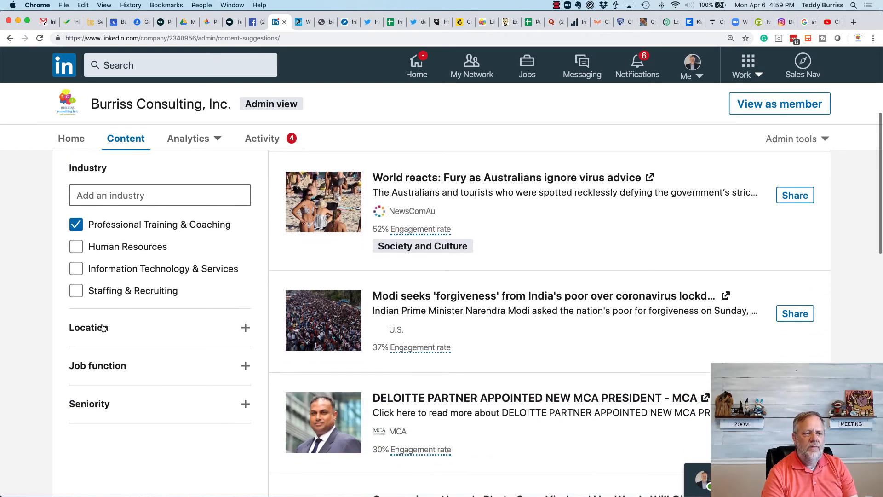
{"action": "left_click", "coordinate": [245, 328]}
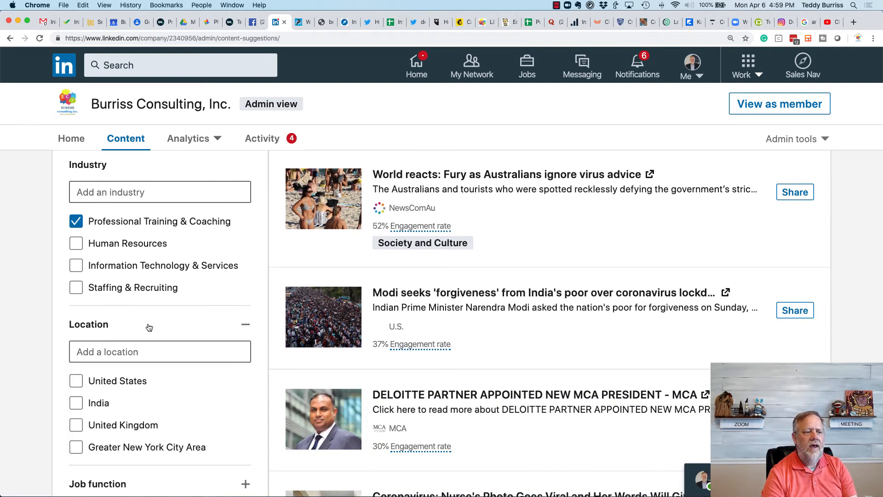
{"action": "scroll", "scroll_direction": "down", "scroll_amount": 3}
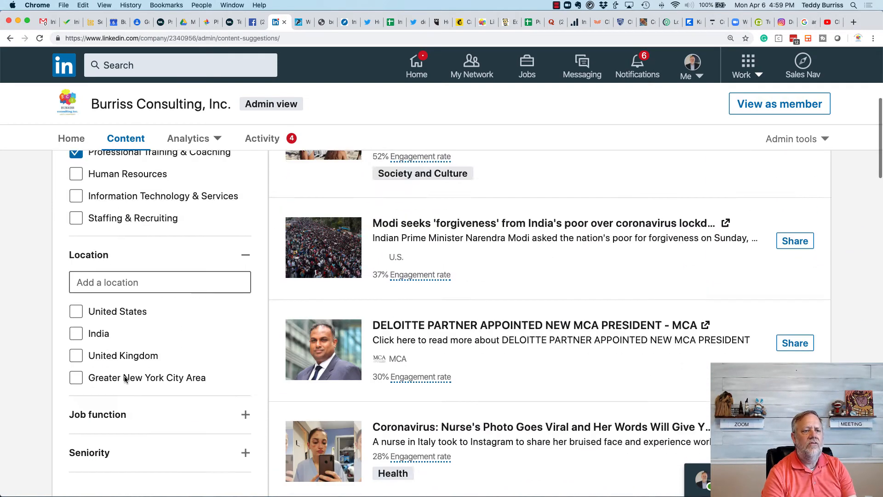
{"action": "scroll", "scroll_direction": "up", "scroll_amount": 3}
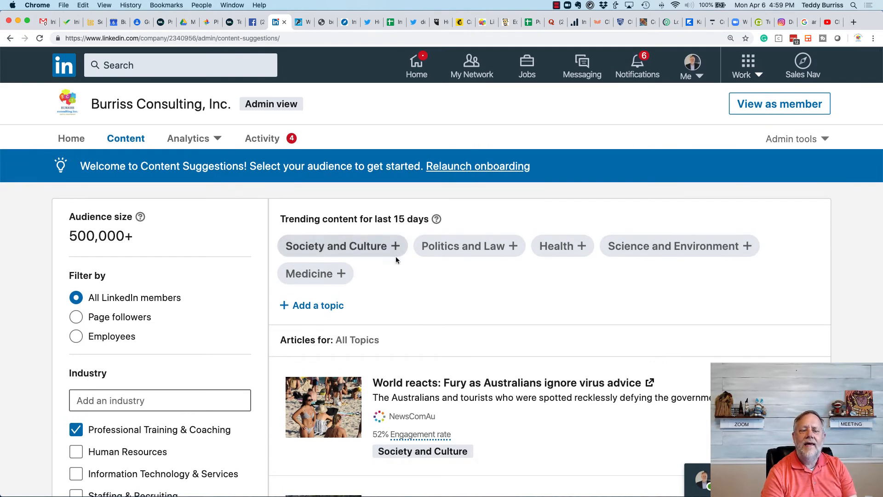
{"action": "mouse_move", "coordinate": [359, 271]}
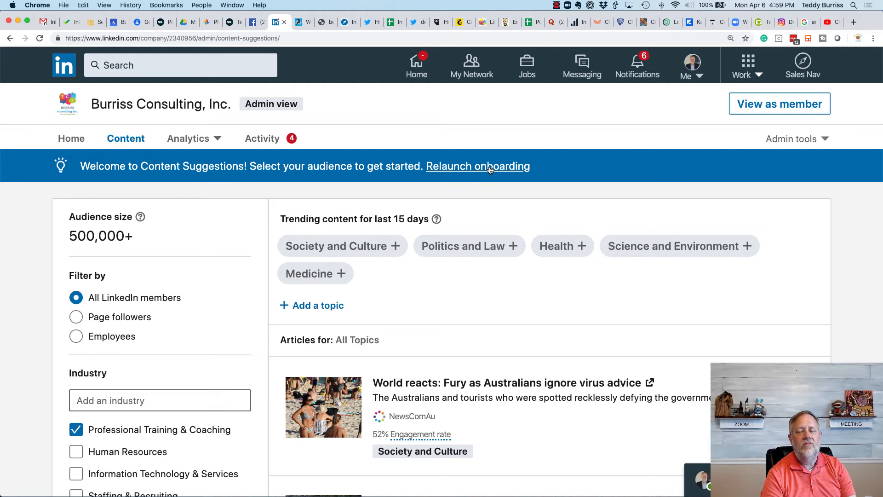
{"action": "mouse_move", "coordinate": [440, 316]}
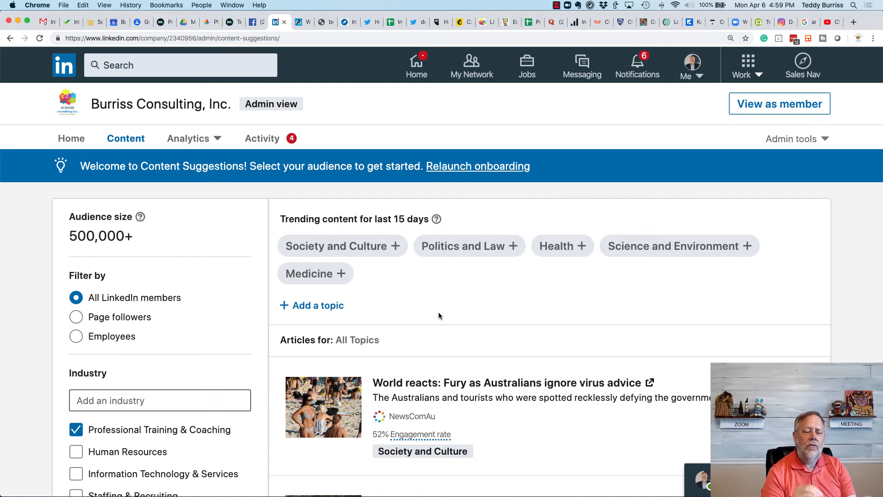
Step: Browse the trending articles and bring up the Visitors, Updates and Followers analytics options
{"action": "scroll", "scroll_direction": "down", "scroll_amount": 3}
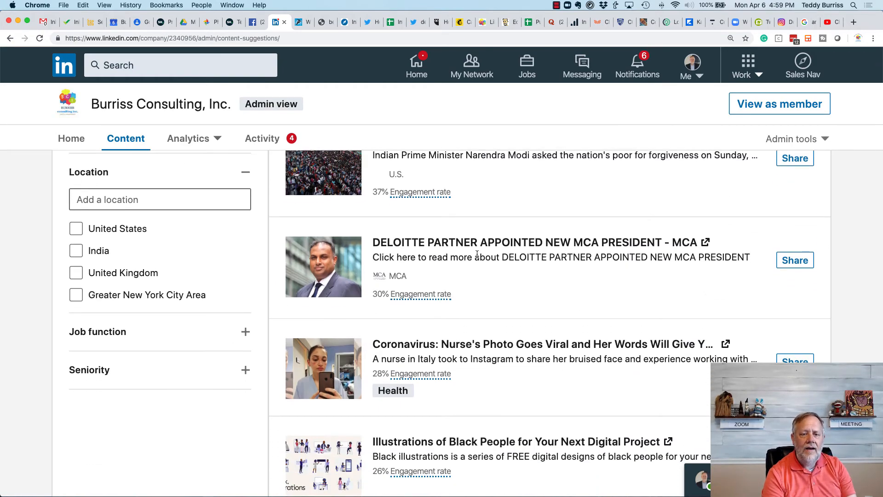
{"action": "mouse_move", "coordinate": [484, 292]}
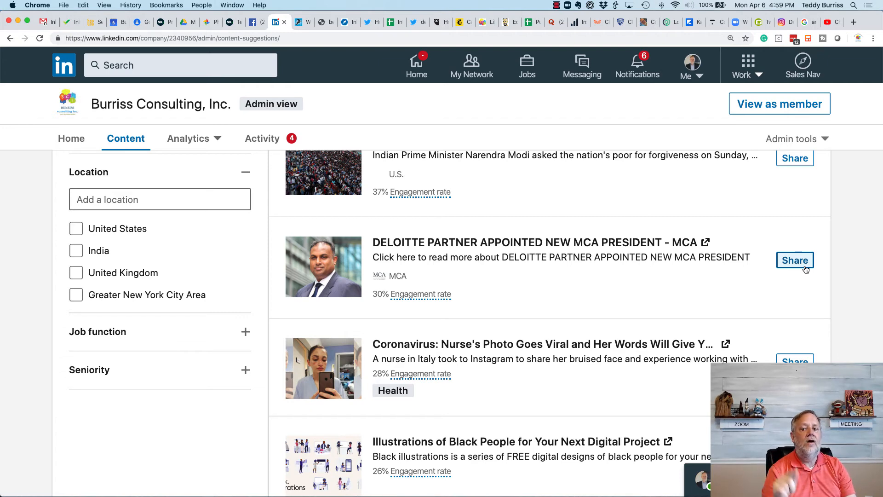
{"action": "scroll", "scroll_direction": "up", "scroll_amount": 3}
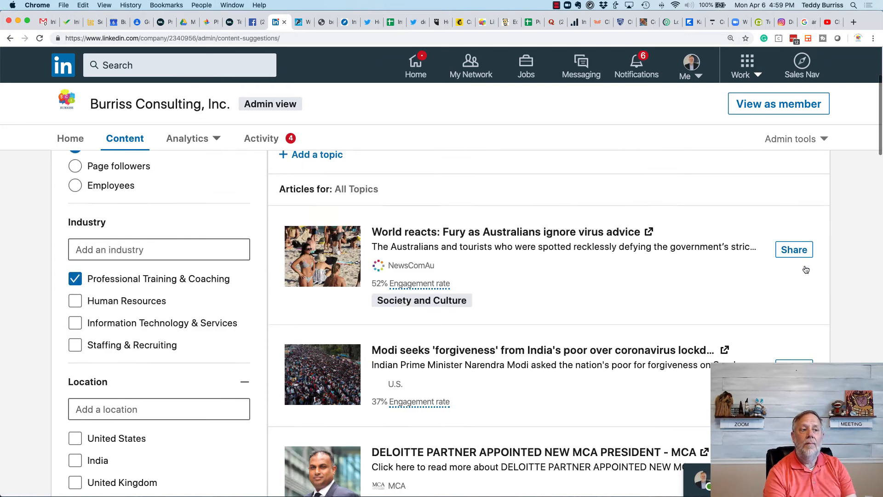
{"action": "scroll", "scroll_direction": "up", "scroll_amount": 3}
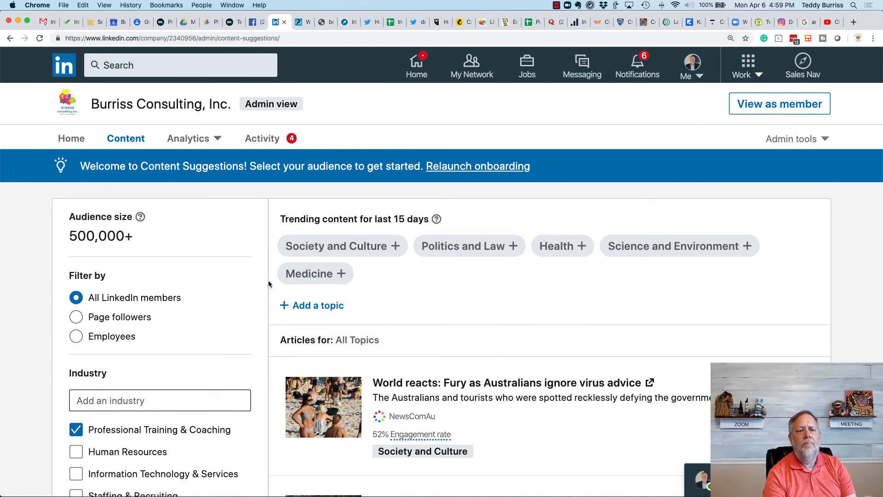
{"action": "mouse_move", "coordinate": [326, 208]}
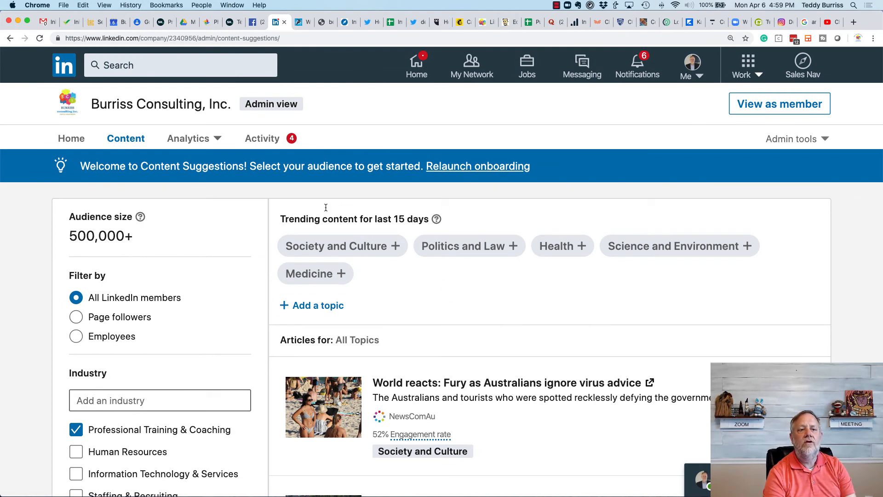
{"action": "scroll", "scroll_direction": "down", "scroll_amount": 3}
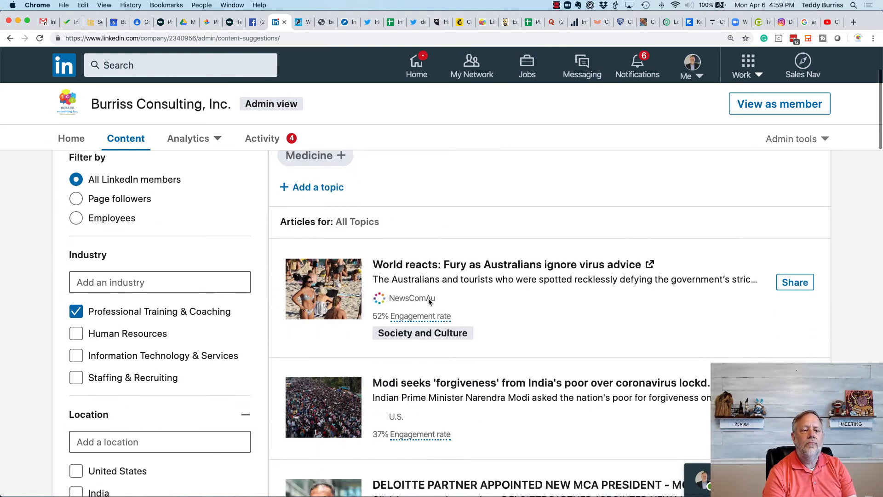
{"action": "scroll", "scroll_direction": "up", "scroll_amount": 3}
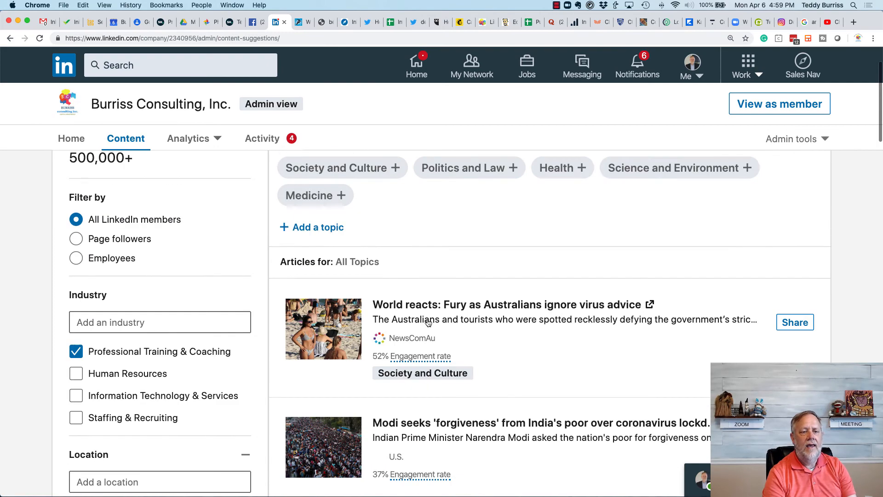
{"action": "mouse_move", "coordinate": [374, 309]}
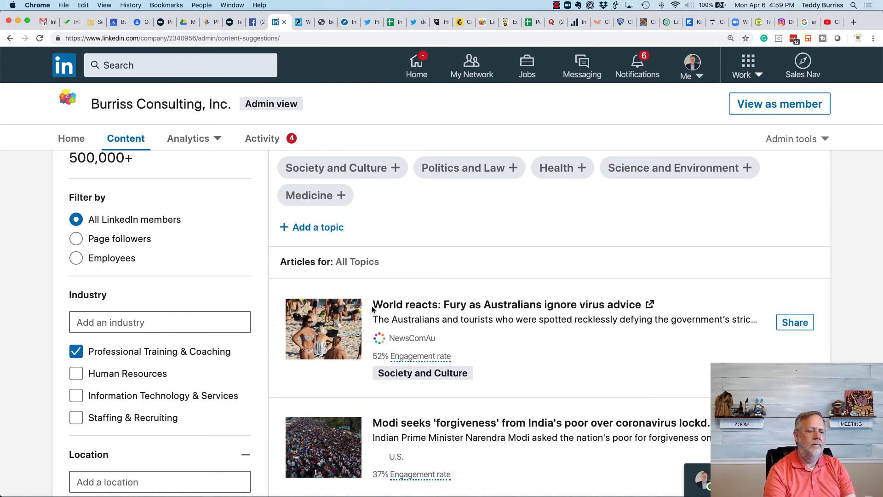
{"action": "left_click", "coordinate": [188, 138]}
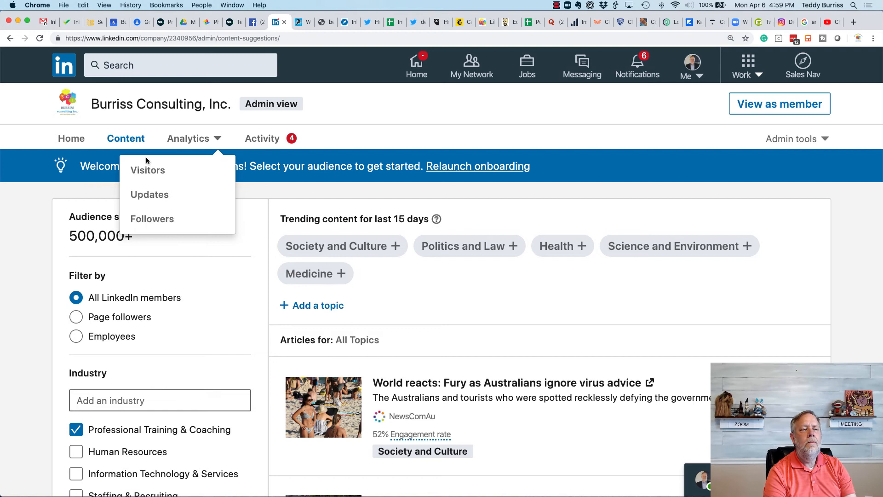
{"action": "mouse_move", "coordinate": [149, 194]}
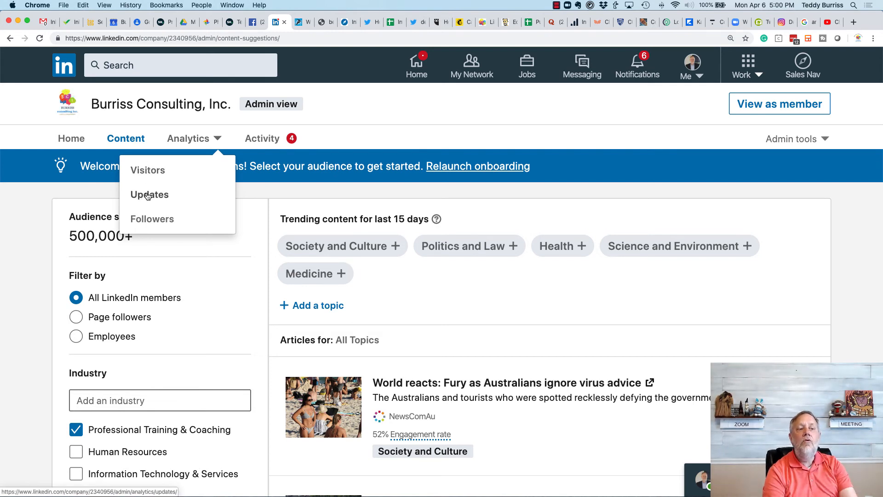
{"action": "mouse_move", "coordinate": [152, 218]}
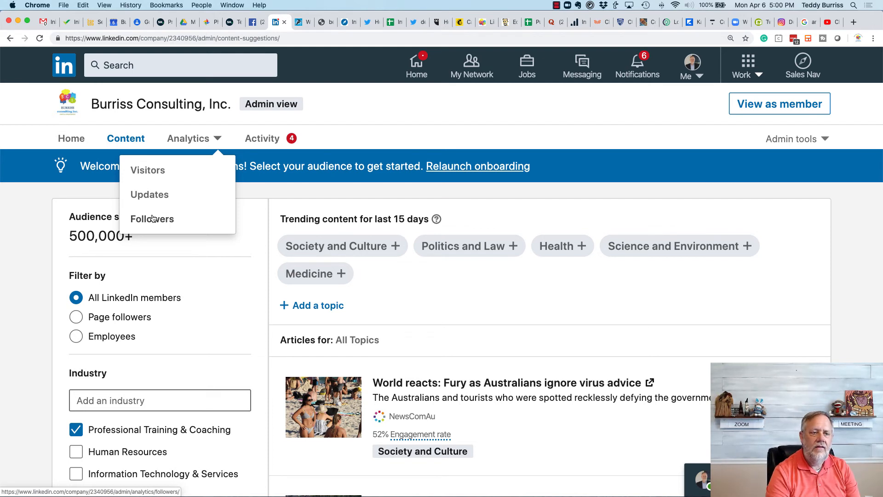
Step: View Burriss Consulting follower analytics: 426 total followers, 91 new in 30 days
{"action": "left_click", "coordinate": [152, 219]}
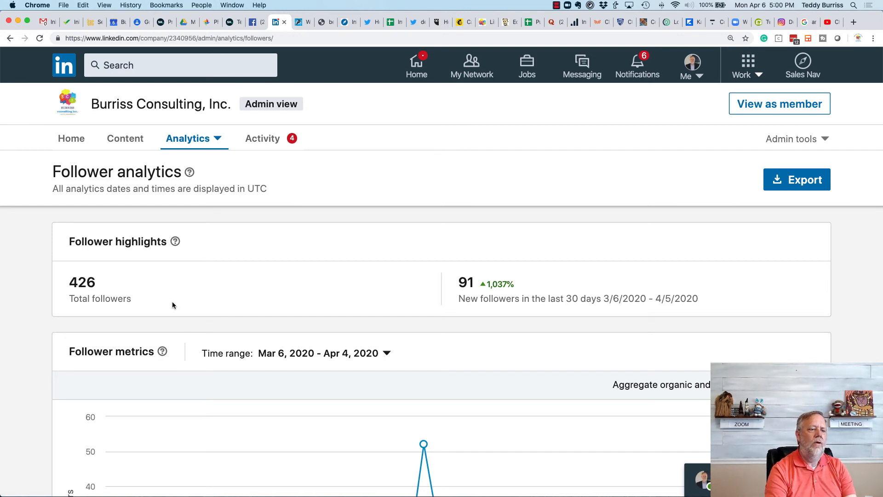
{"action": "mouse_move", "coordinate": [263, 138]}
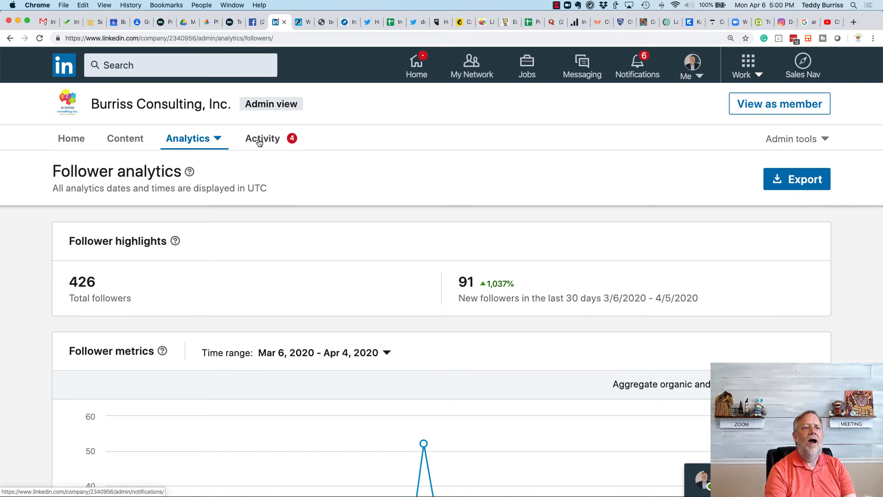
Step: Review the page's four new activity notifications, then go back to the admin home
{"action": "left_click", "coordinate": [262, 138]}
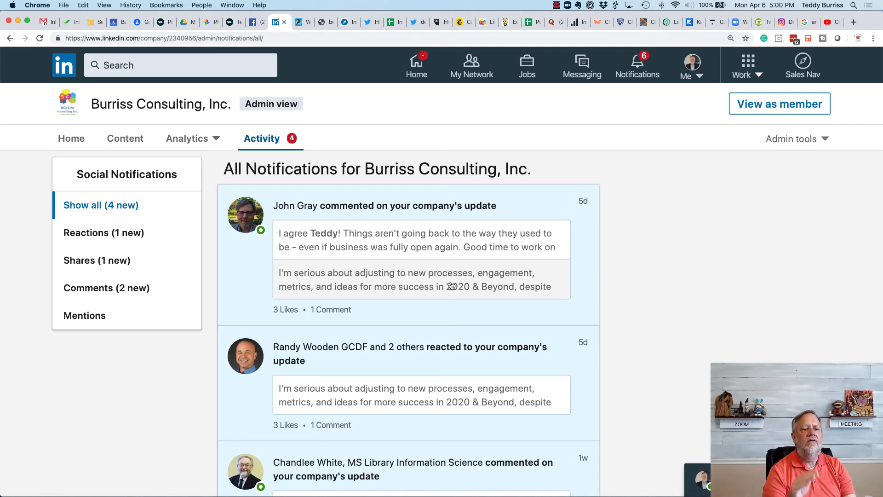
{"action": "mouse_move", "coordinate": [191, 133]}
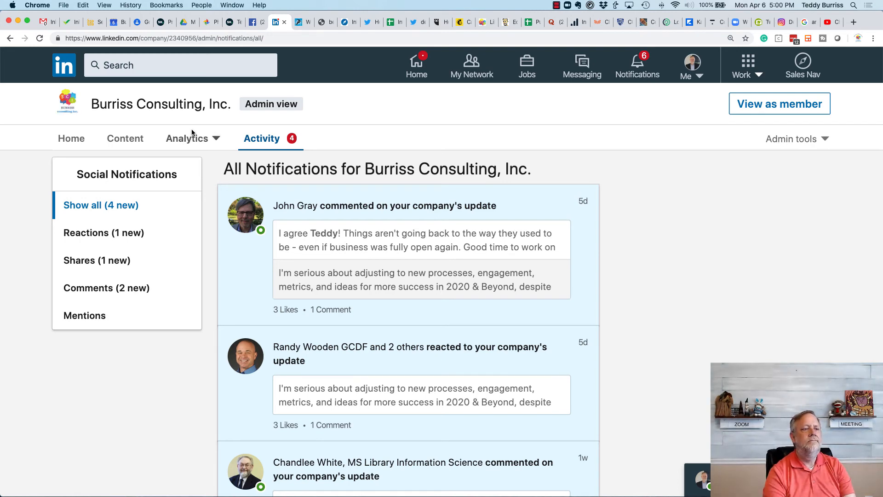
{"action": "left_click", "coordinate": [71, 138]}
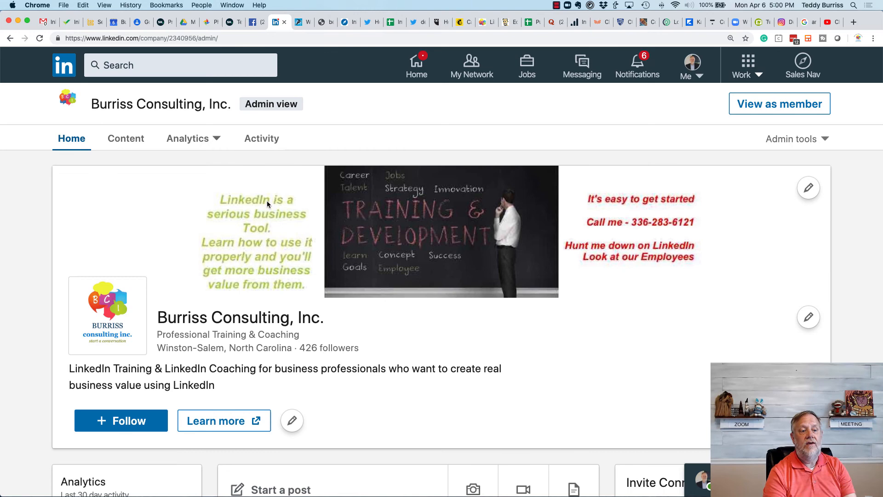
{"action": "left_click", "coordinate": [791, 139]}
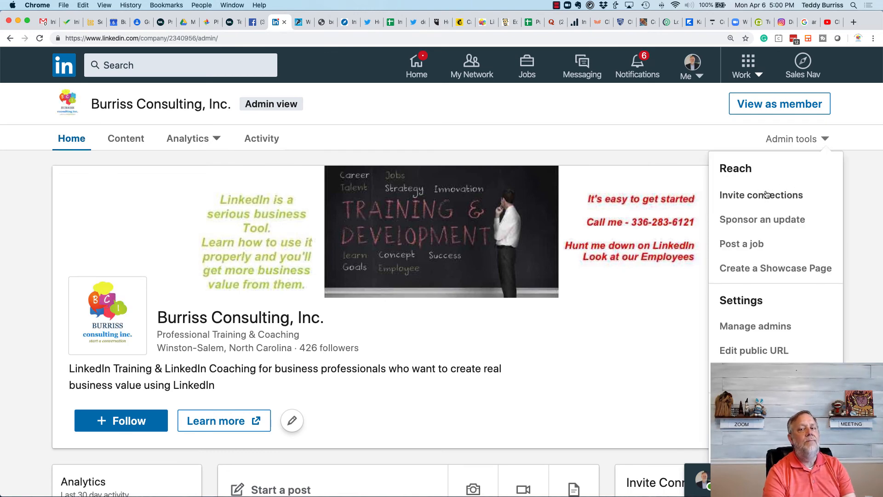
{"action": "mouse_move", "coordinate": [746, 195]}
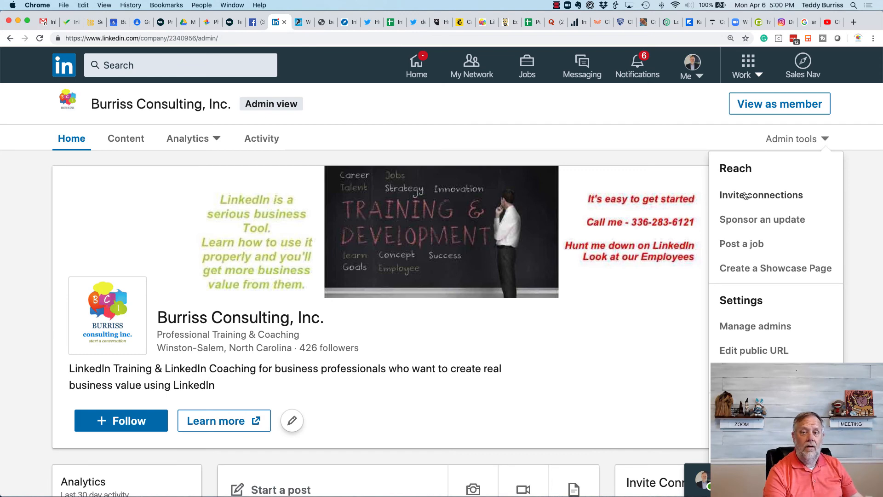
{"action": "mouse_move", "coordinate": [773, 198]}
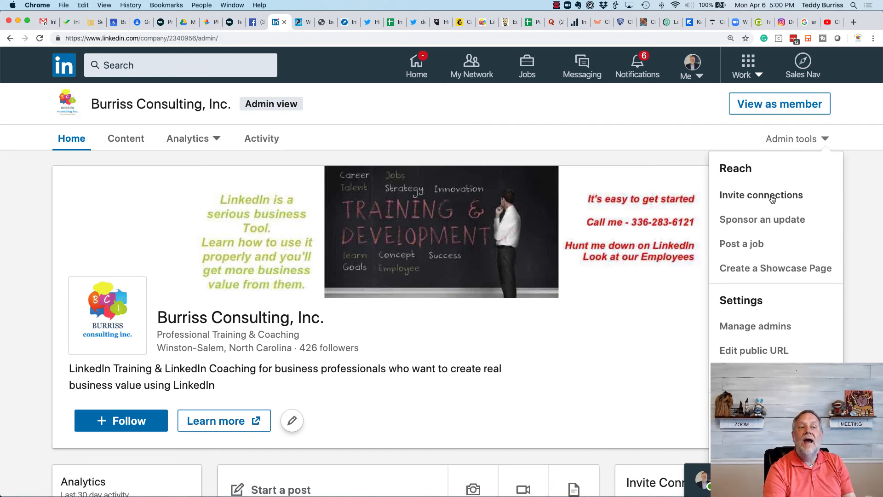
{"action": "mouse_move", "coordinate": [762, 219]}
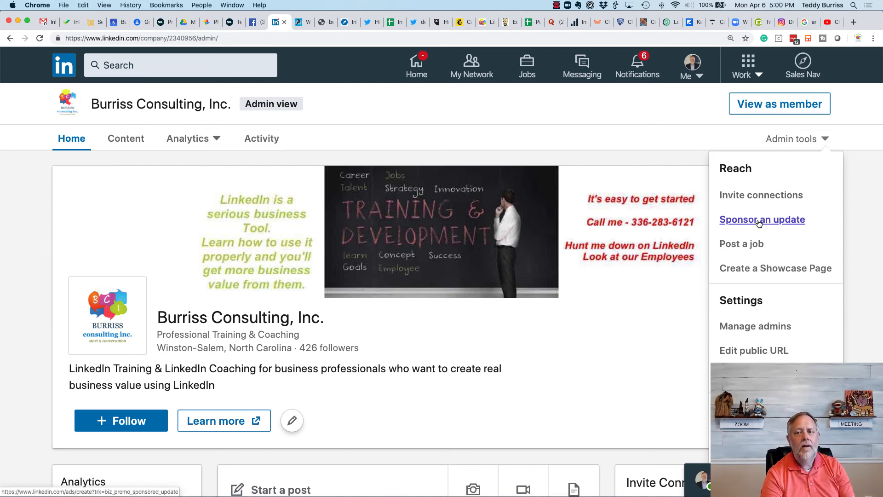
{"action": "mouse_move", "coordinate": [760, 275]}
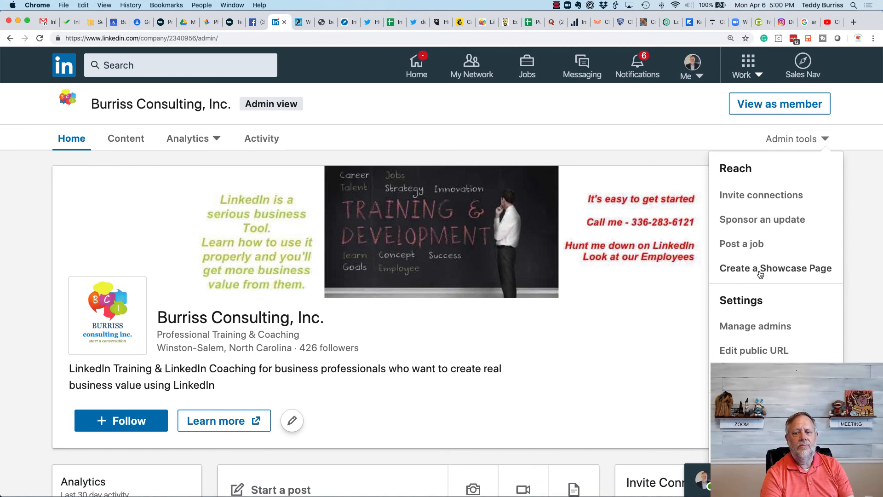
{"action": "mouse_move", "coordinate": [753, 351]}
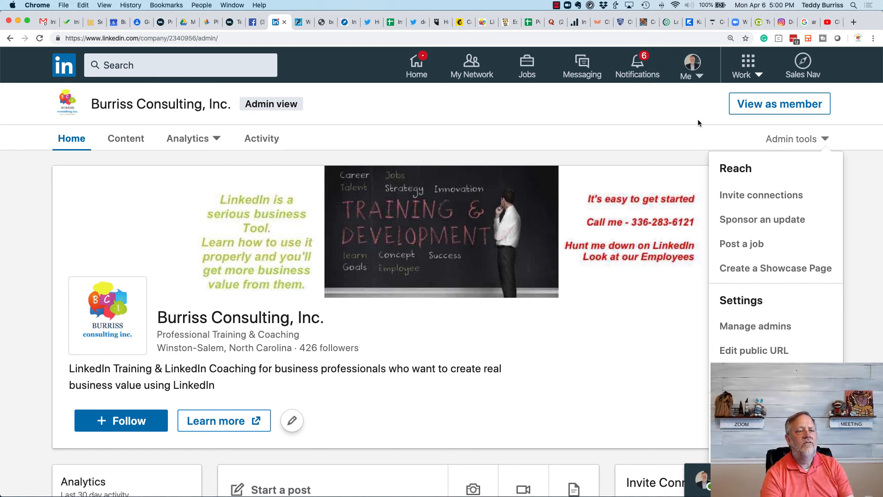
{"action": "left_click", "coordinate": [308, 138]}
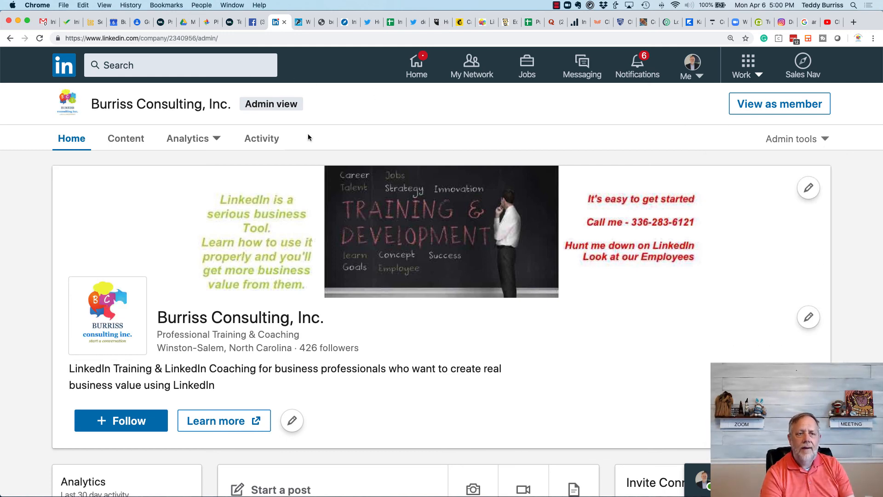
{"action": "mouse_move", "coordinate": [778, 103]}
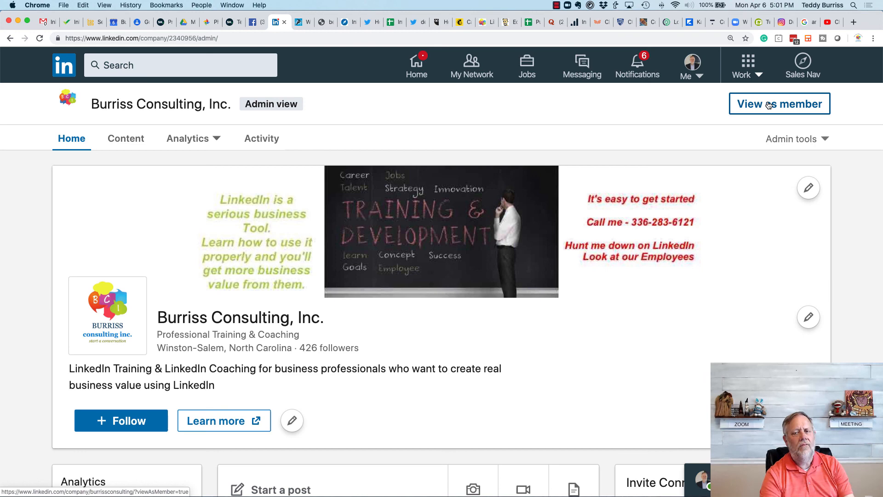
Step: Preview Burriss Consulting as a member, showing Following status and the Learn more button
{"action": "left_click", "coordinate": [779, 104]}
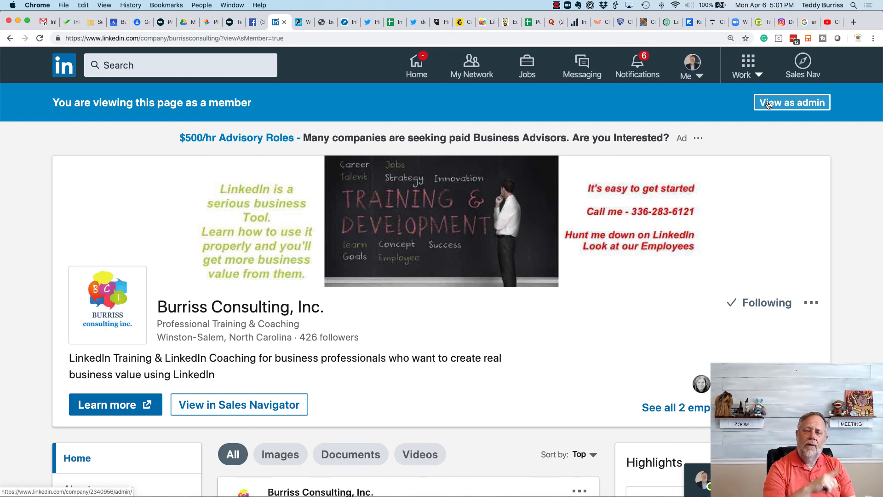
{"action": "mouse_move", "coordinate": [801, 115]}
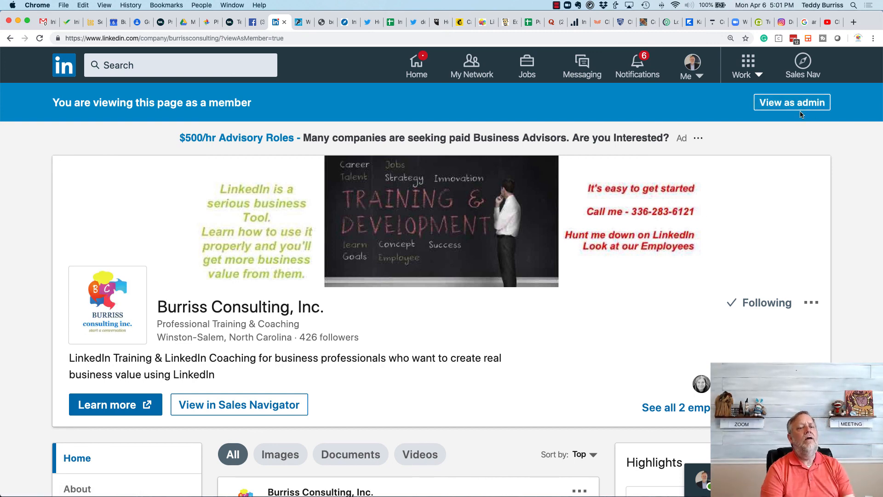
{"action": "mouse_move", "coordinate": [820, 148]}
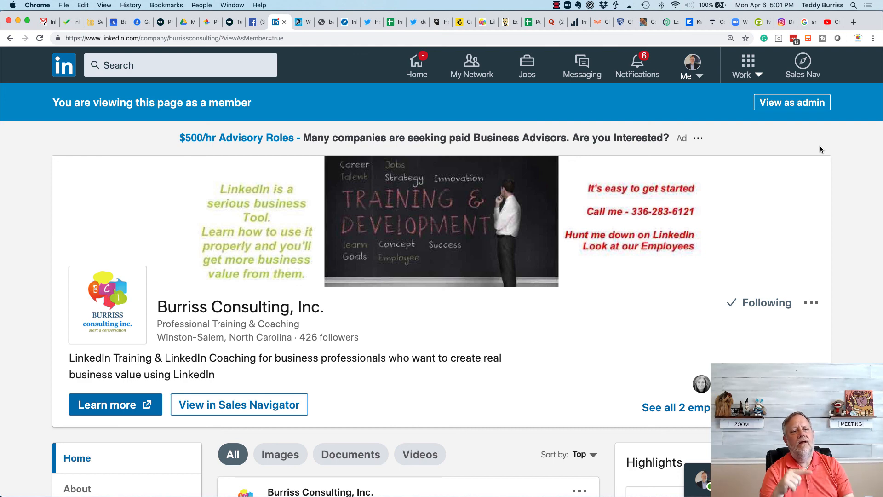